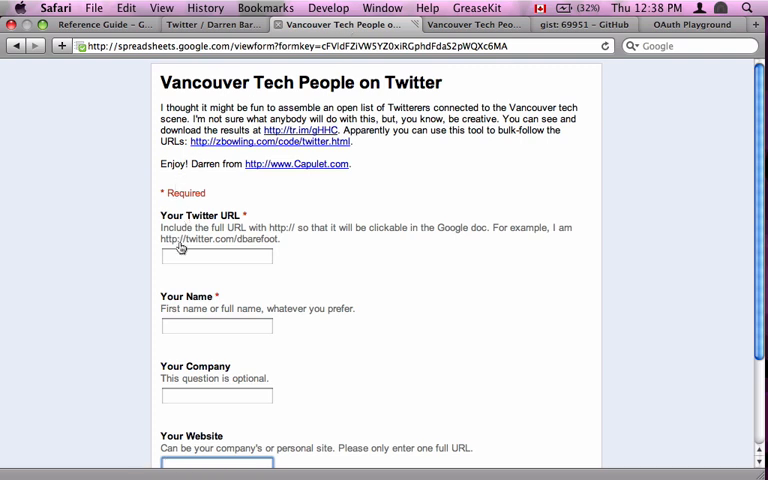
pyautogui.write('http://twitter.com/jimpick')
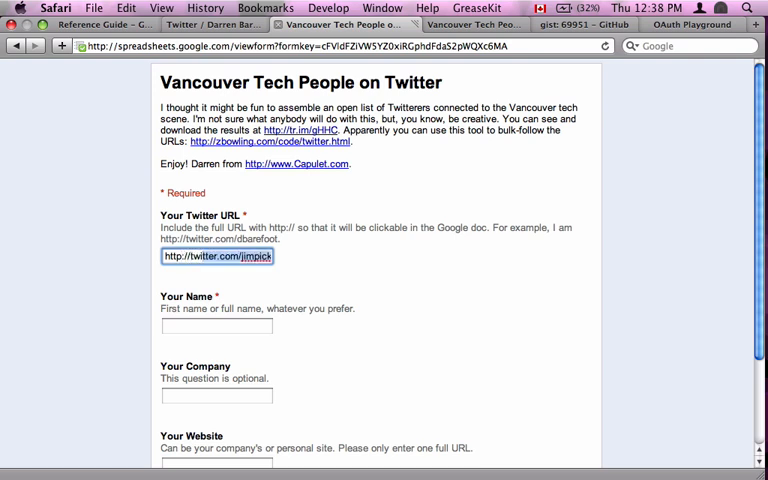
pyautogui.write('Jim Pick')
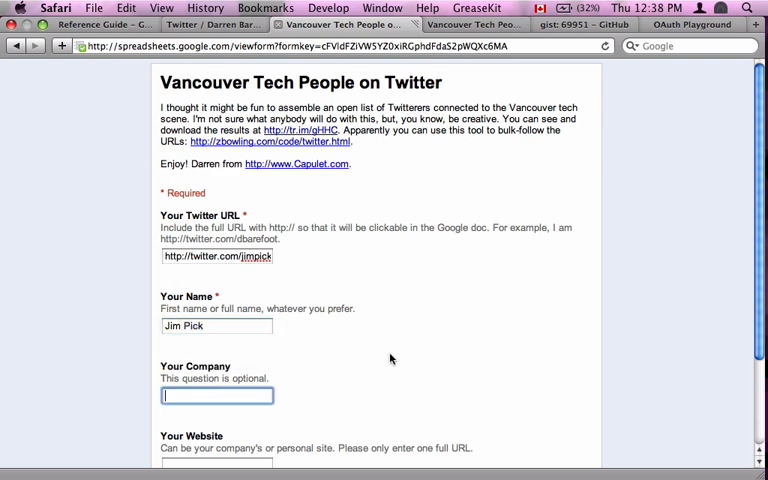
pyautogui.scroll(-3)
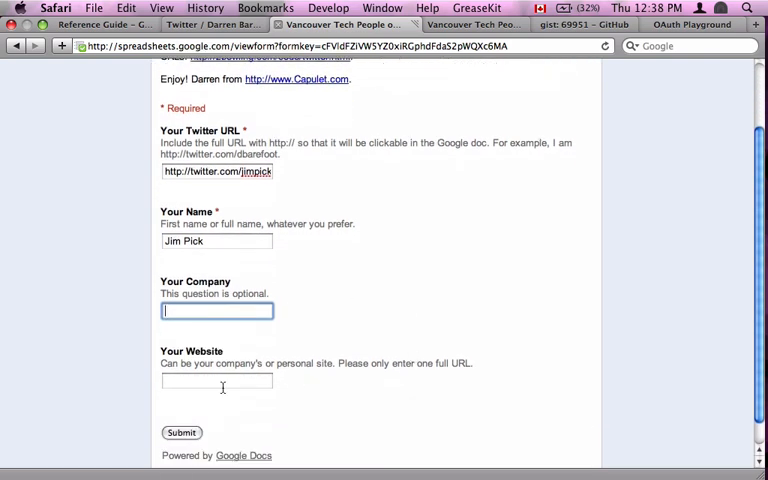
pyautogui.write('http:/')
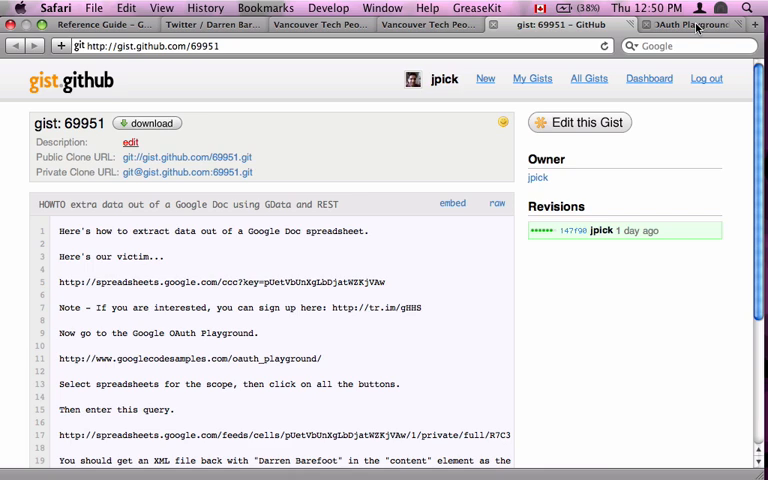
# Switch from the gist notes to the OAuth Playground browser tab
pyautogui.click(668, 24)
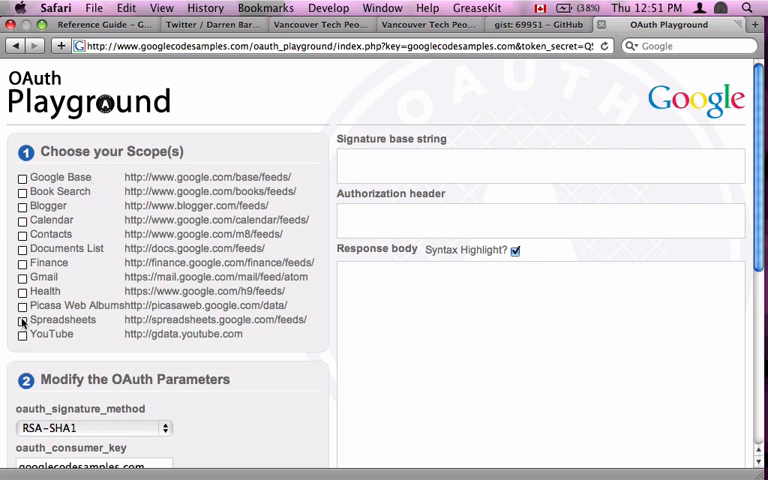
# Select the Spreadsheets scope and fetch a request token with its oauth_token and secret
pyautogui.click(22, 320)
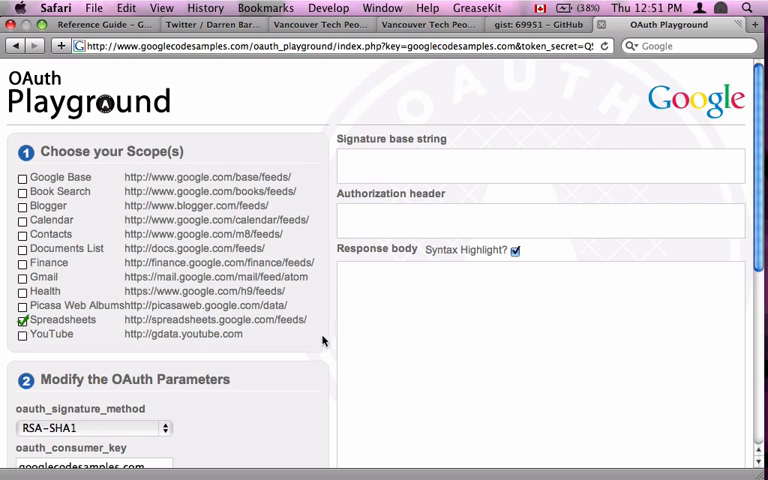
pyautogui.scroll(-3)
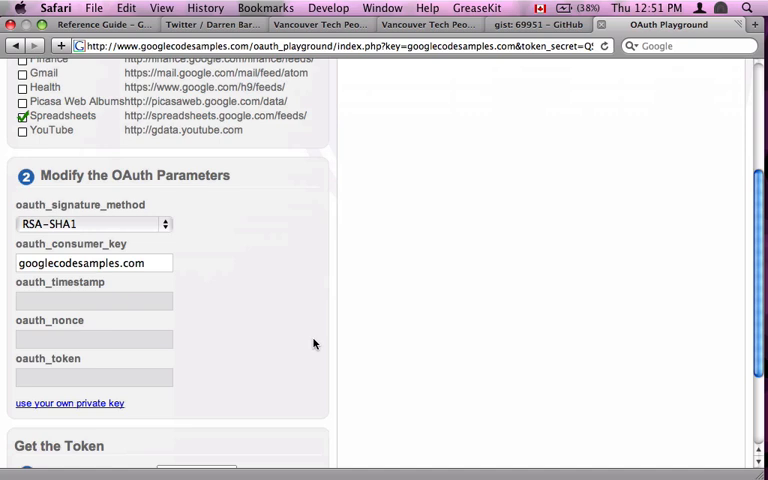
pyautogui.scroll(-3)
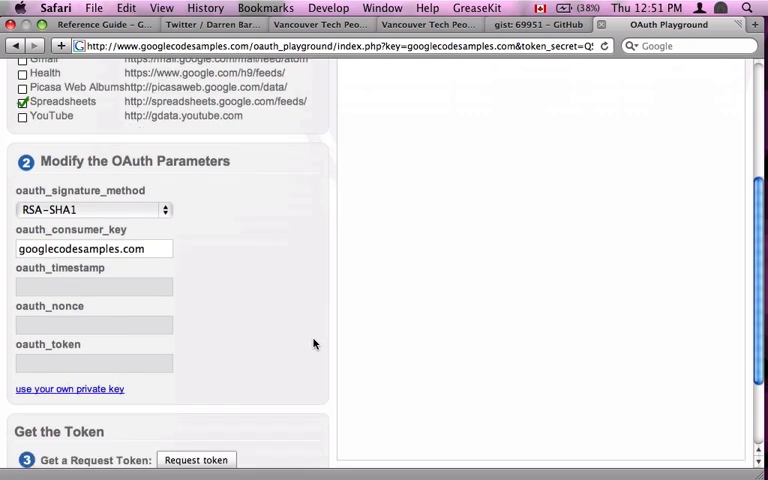
pyautogui.scroll(-3)
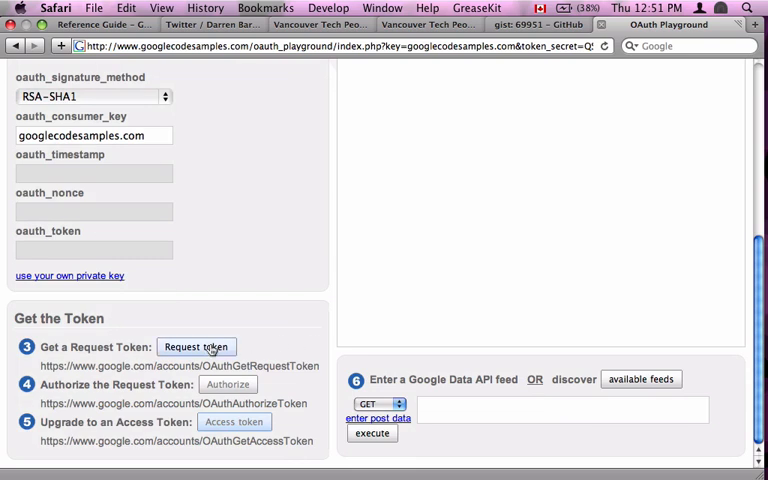
pyautogui.click(196, 346)
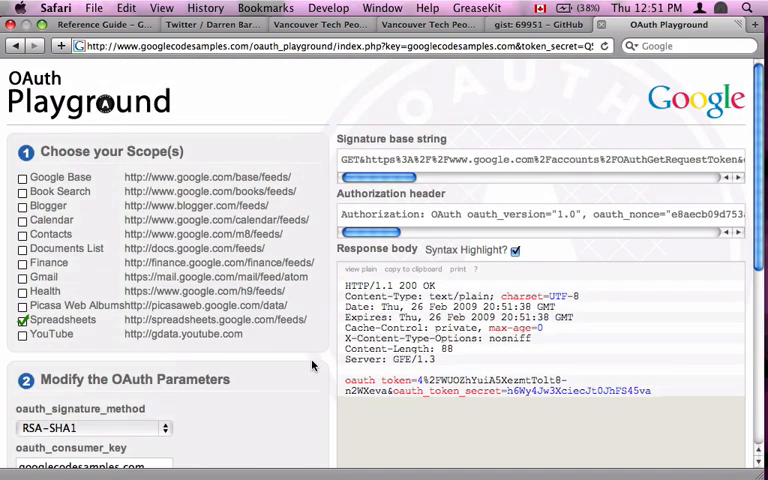
pyautogui.moveTo(320, 362)
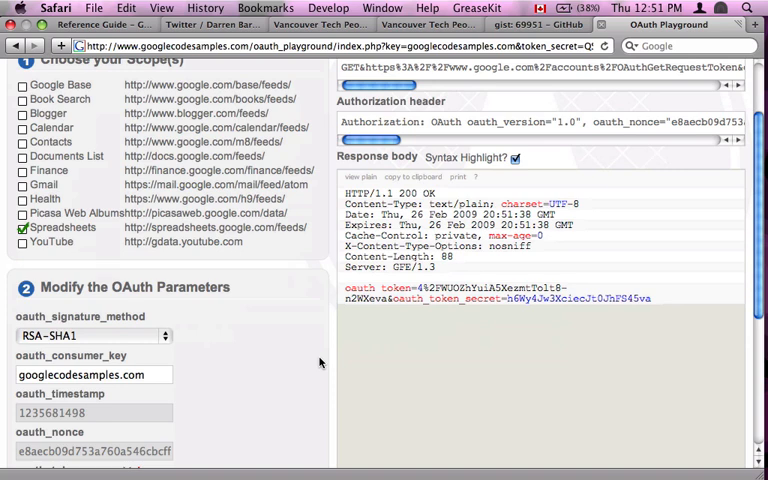
pyautogui.scroll(-3)
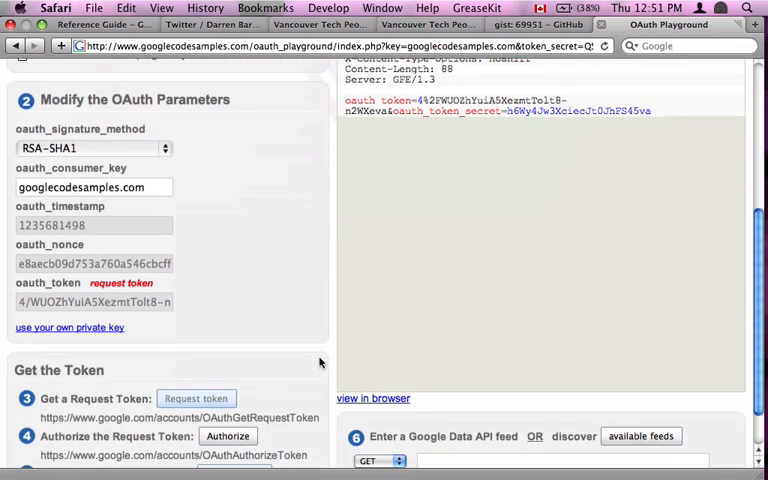
pyautogui.scroll(-3)
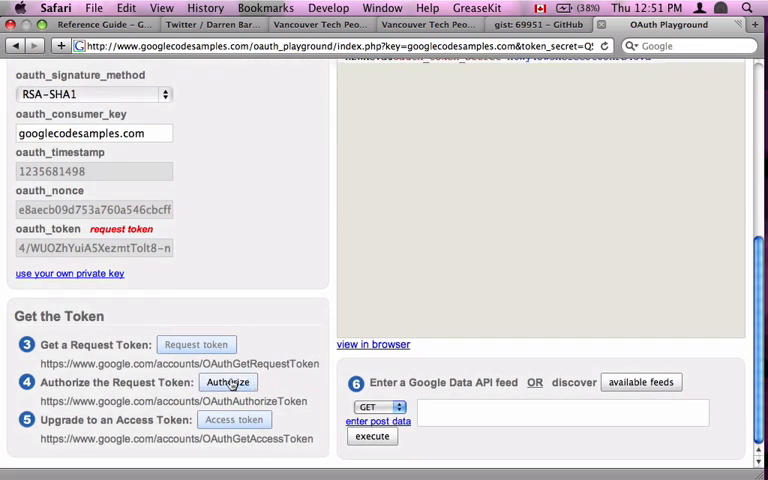
# Authorize the request token and grant googlecodesamples.com access to Google Docs
pyautogui.click(228, 382)
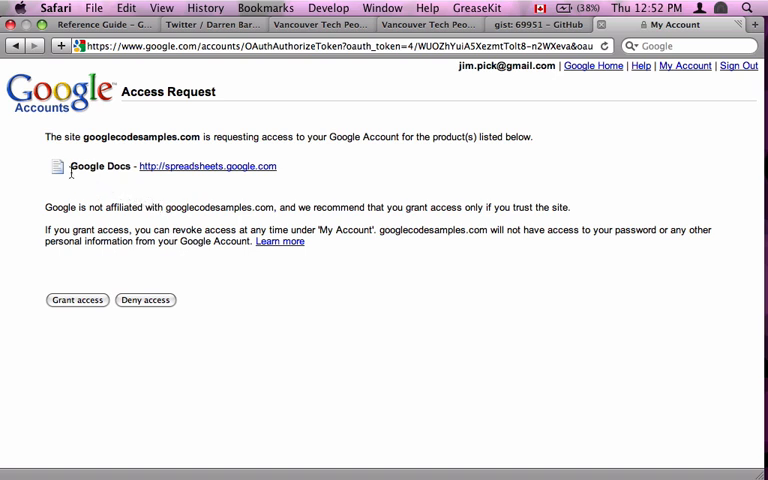
pyautogui.moveTo(72, 170)
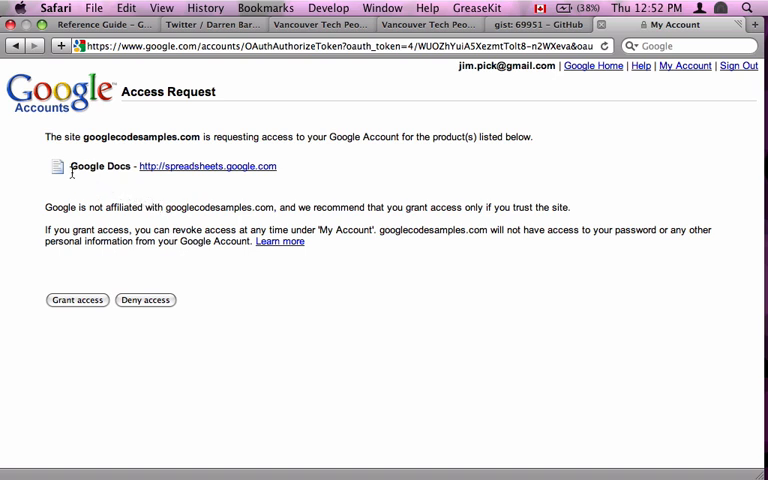
pyautogui.moveTo(110, 176)
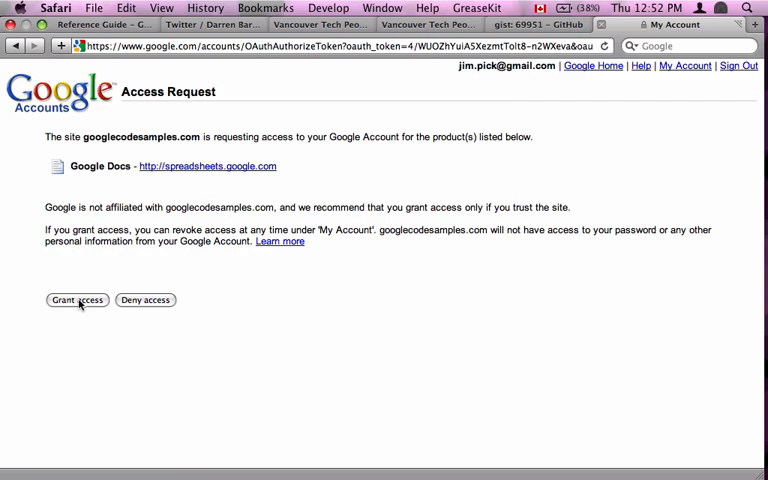
pyautogui.click(76, 300)
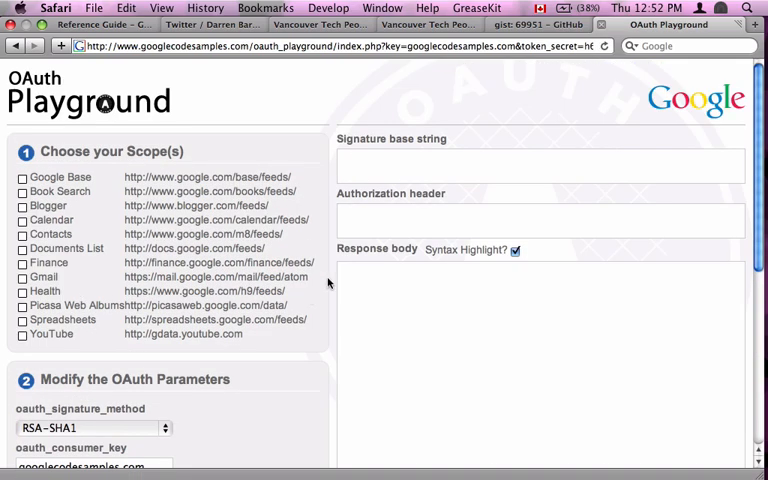
# Upgrade the authorized request token to an access token and return to the gist
pyautogui.scroll(-3)
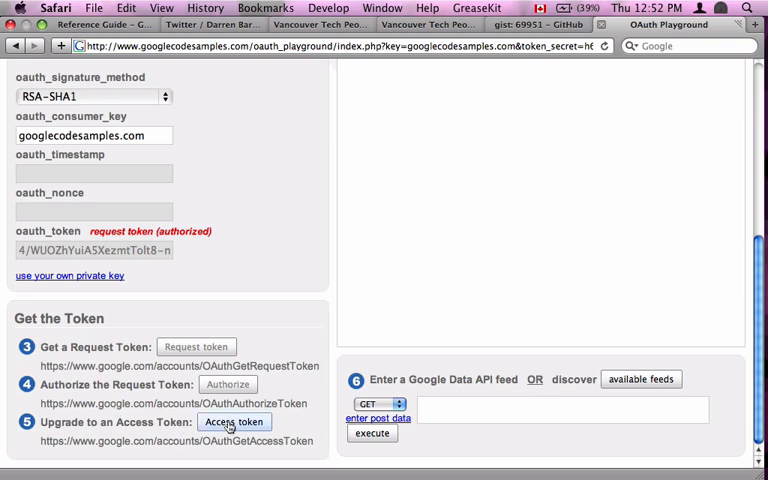
pyautogui.click(234, 420)
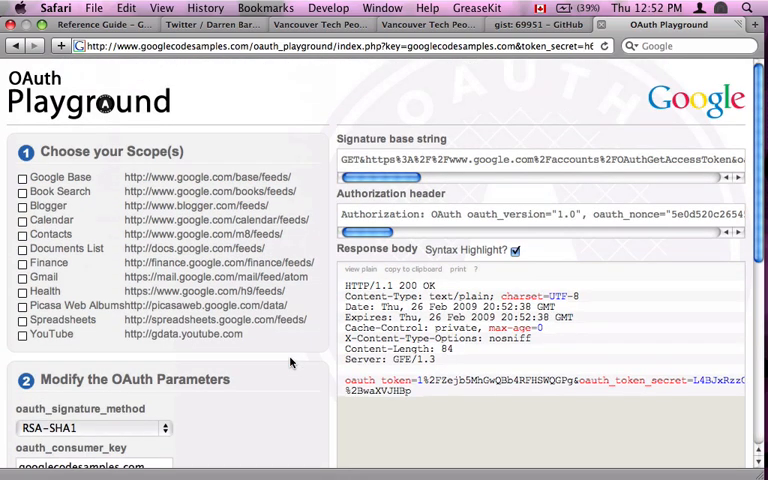
pyautogui.scroll(-3)
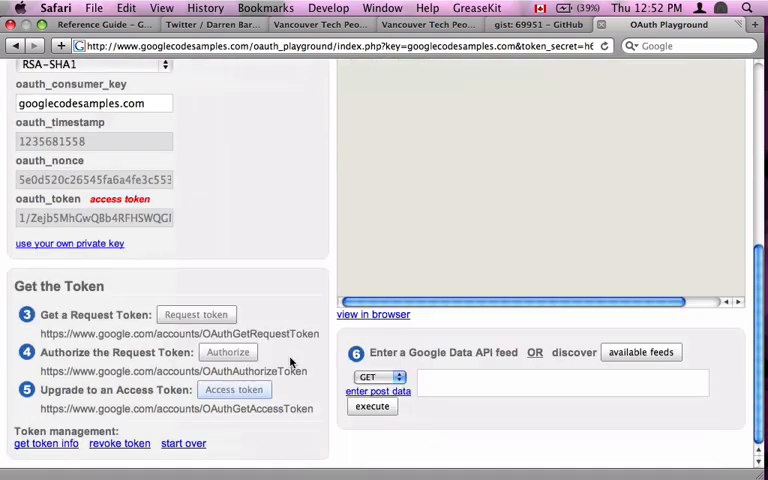
pyautogui.moveTo(388, 370)
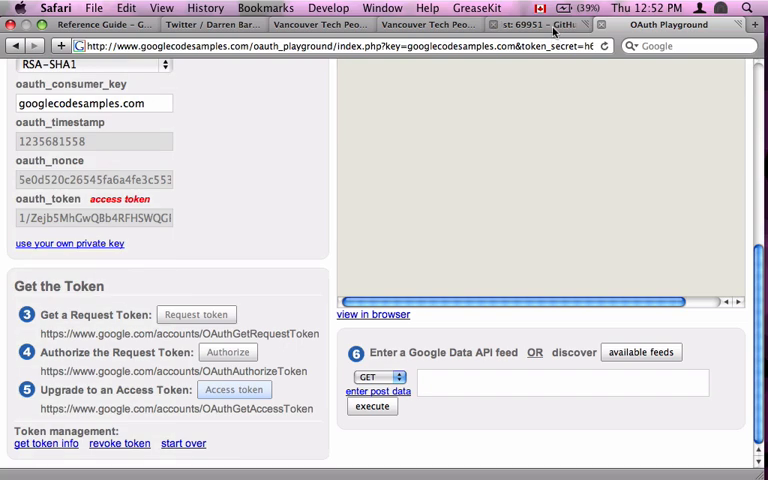
pyautogui.click(530, 24)
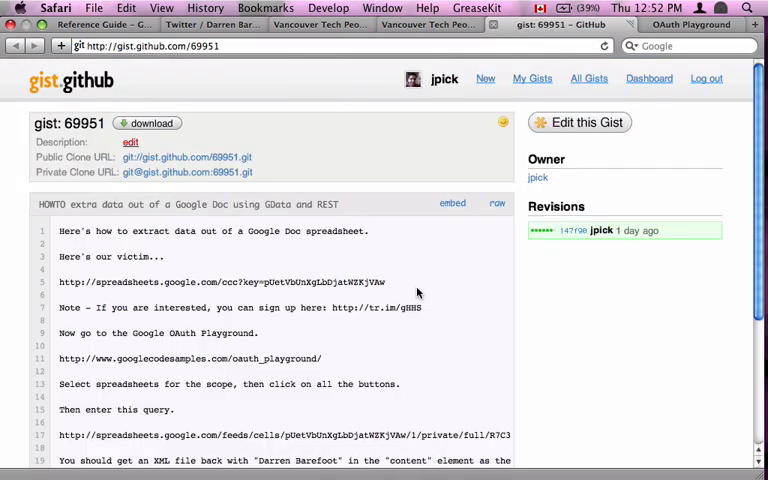
# Scroll the gist to the cells feed query instructions
pyautogui.scroll(-3)
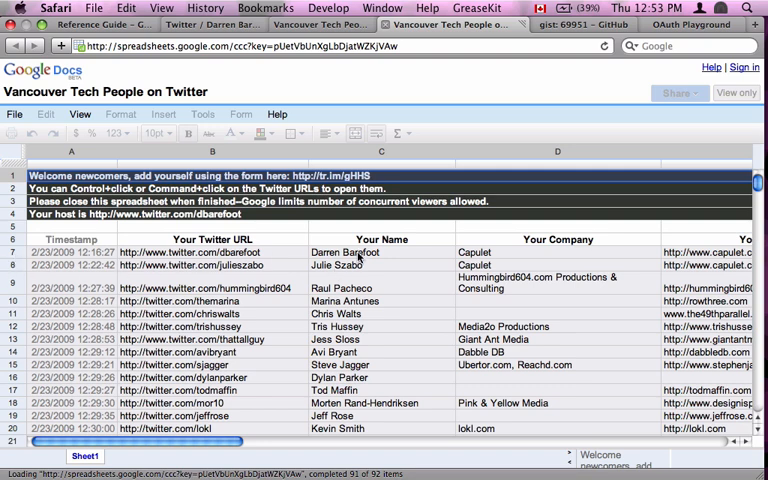
# Select the Darren Barefoot cell under Your Name and return to the OAuth Playground
pyautogui.click(380, 252)
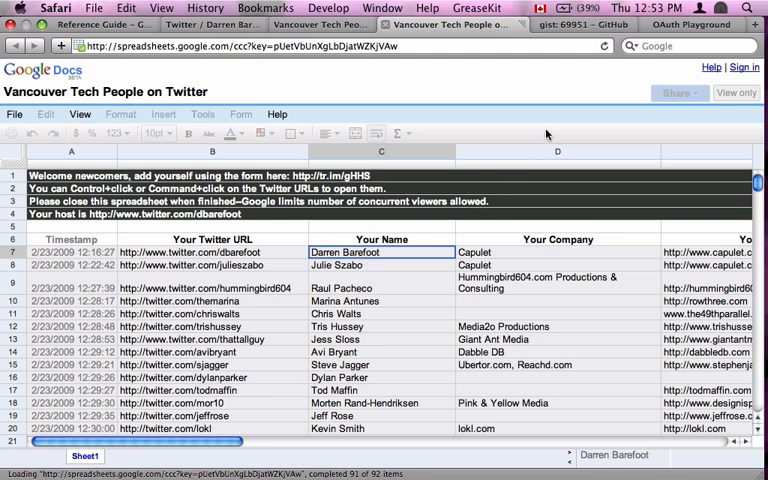
pyautogui.click(688, 24)
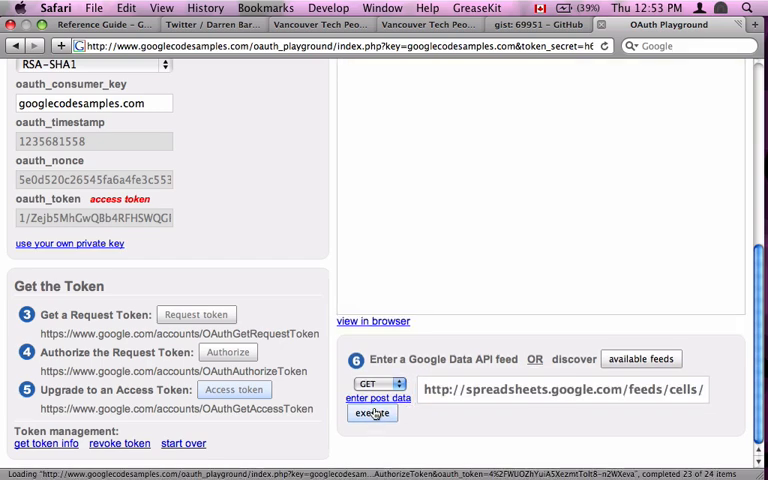
pyautogui.click(372, 412)
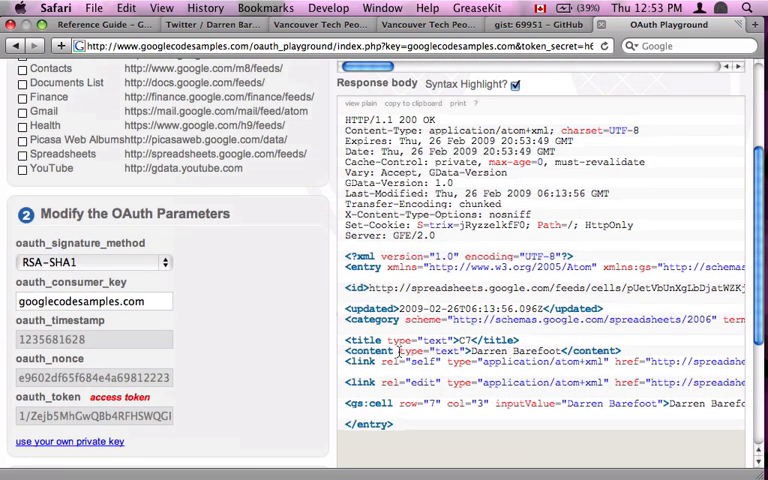
pyautogui.doubleClick(492, 352)
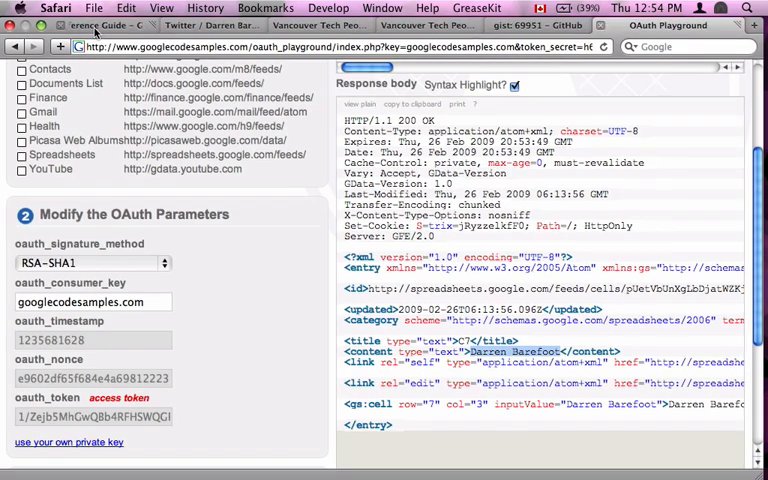
pyautogui.click(120, 24)
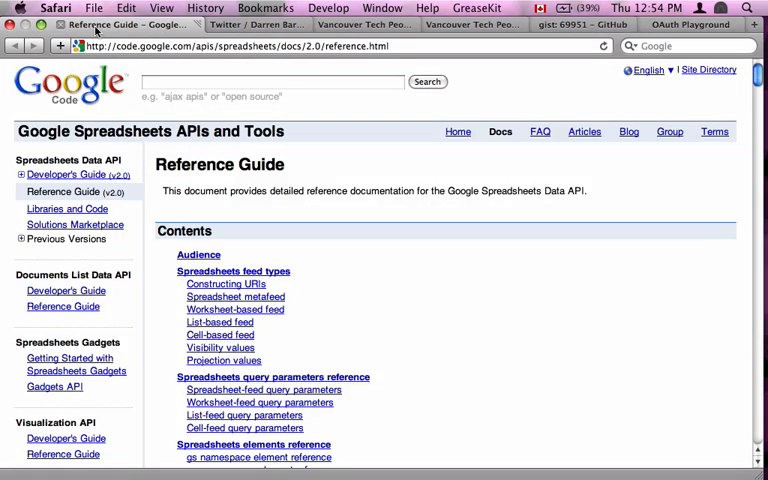